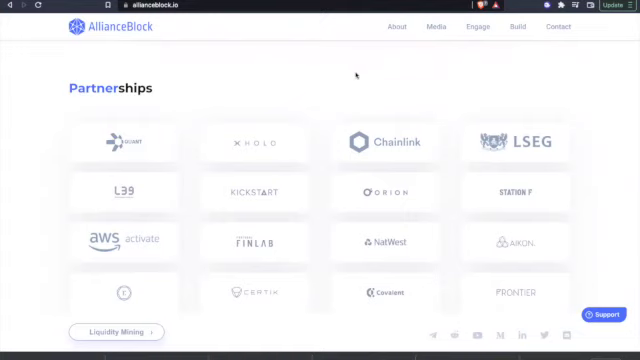
# - Scroll the Partnerships section down to the Polygon, Plug and Play and Pangolin logos
pyautogui.scroll(-3)
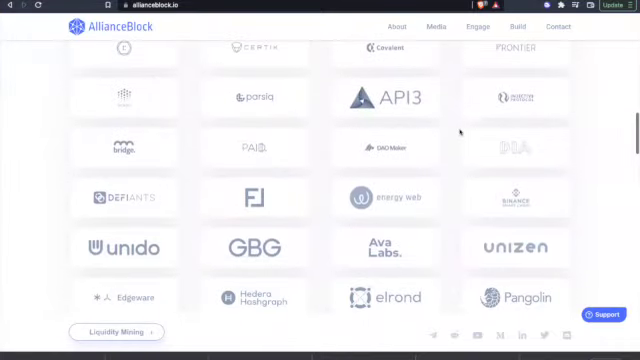
pyautogui.scroll(-3)
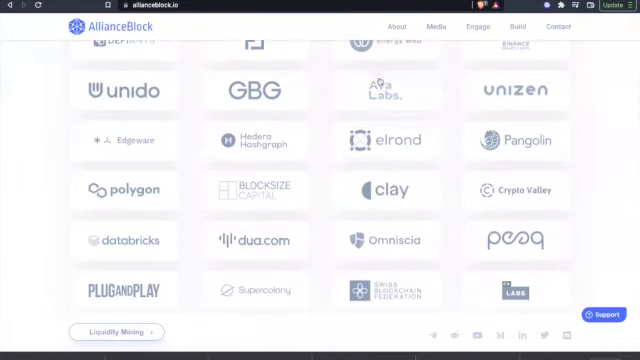
pyautogui.scroll(-3)
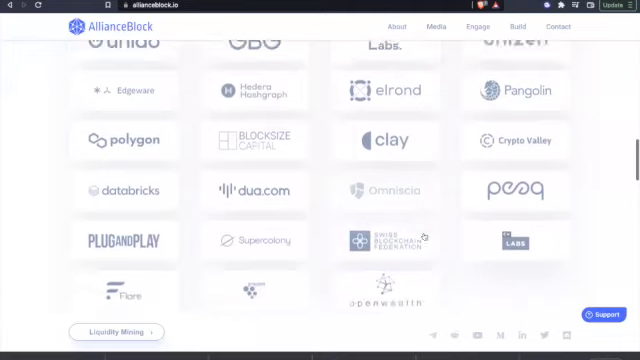
pyautogui.scroll(-3)
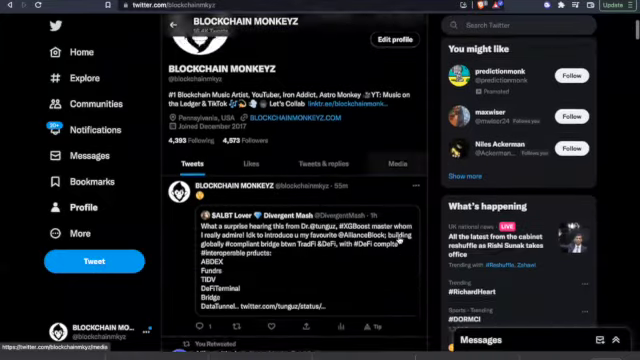
# - Scroll the BLOCKCHAIN MONKEYZ tweets to the AllianceBlock retweet and follow it
pyautogui.scroll(-3)
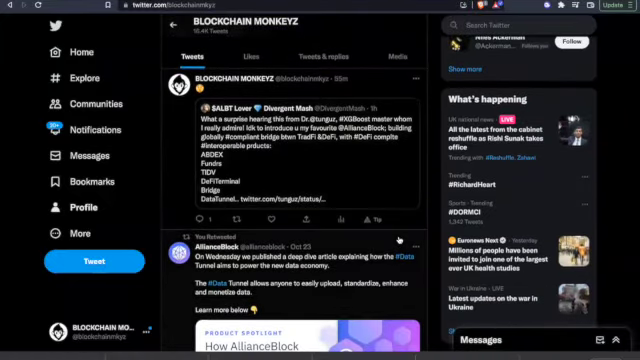
pyautogui.click(300, 140)
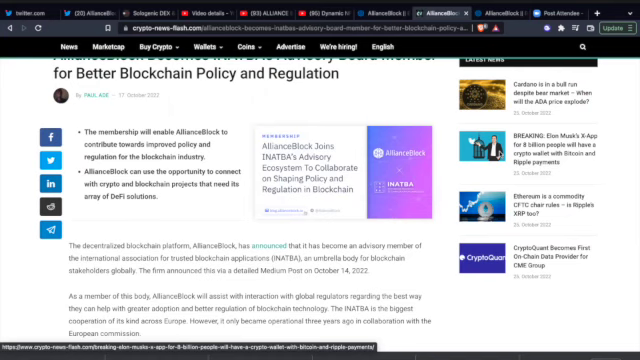
# - Read down the AllianceBlock advisory article, then exit full screen on the gorilla clip
pyautogui.scroll(-3)
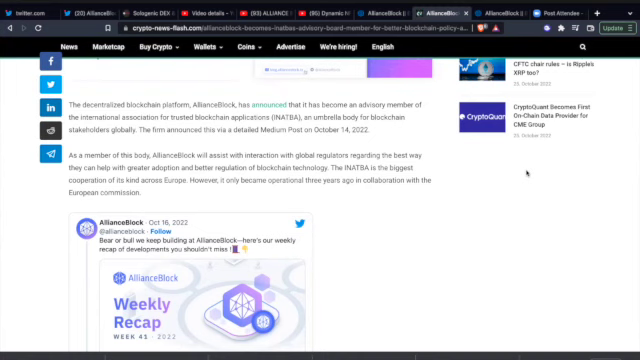
pyautogui.scroll(-3)
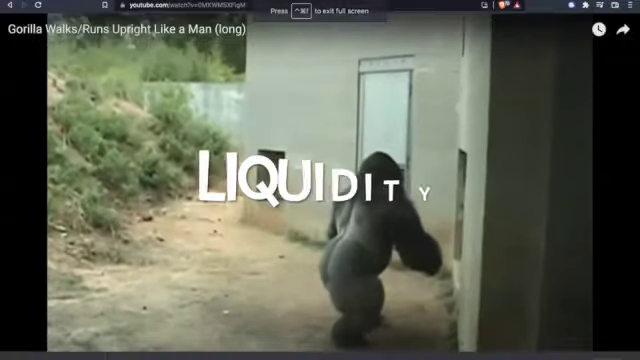
pyautogui.press('Escape')
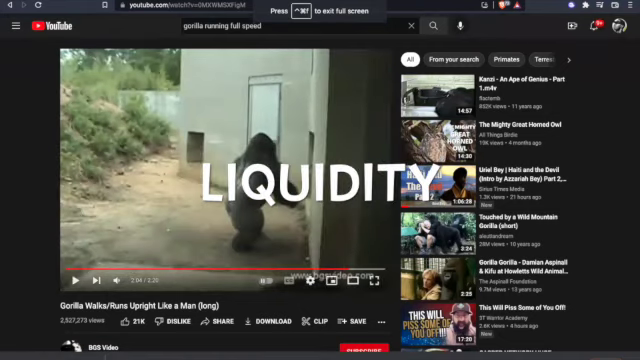